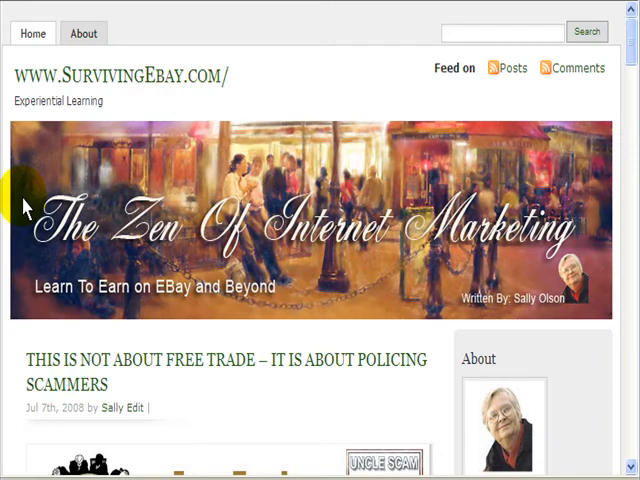
{"action": "mouse_move", "coordinate": [45, 308]}
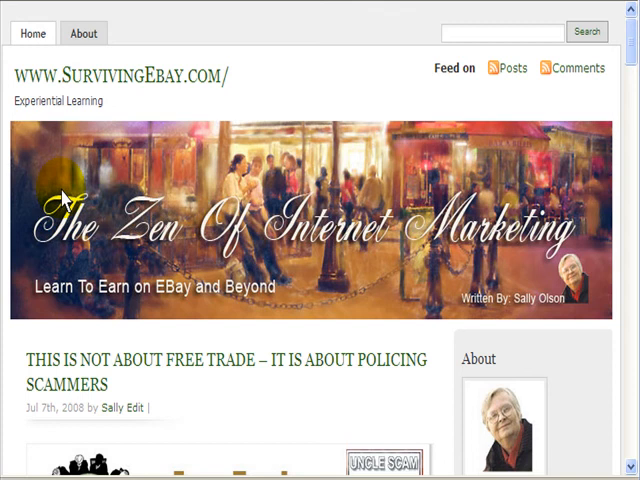
{"action": "mouse_move", "coordinate": [157, 162]}
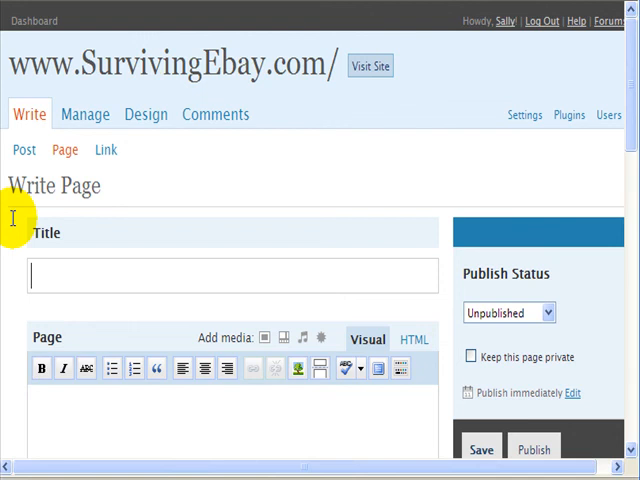
Step: Title the new page 'Contact'
{"action": "type", "text": "Contact"}
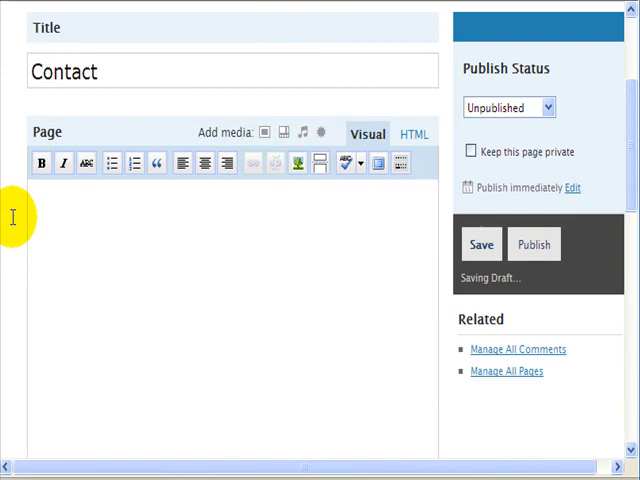
Step: Assign the Contact page template and expand the Comments & Pings settings
{"action": "scroll", "scroll_direction": "down", "scroll_amount": 3}
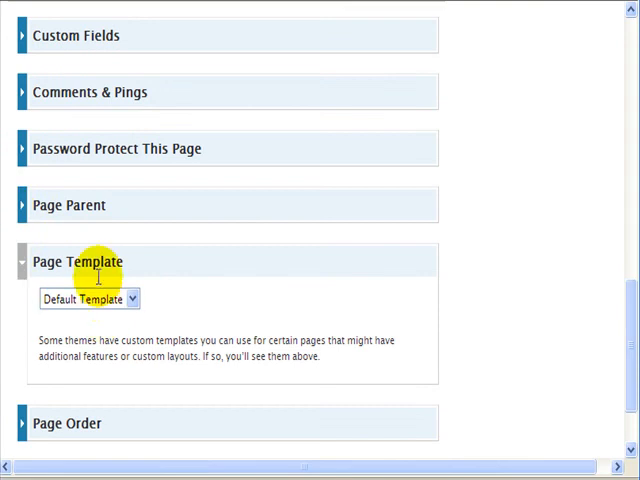
{"action": "left_click", "coordinate": [89, 298]}
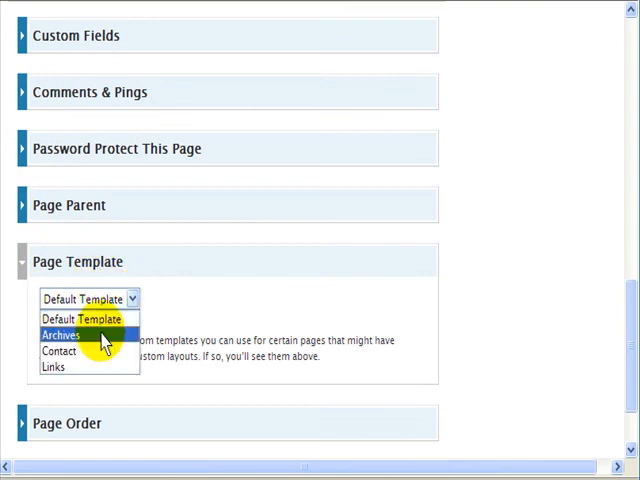
{"action": "left_click", "coordinate": [58, 351]}
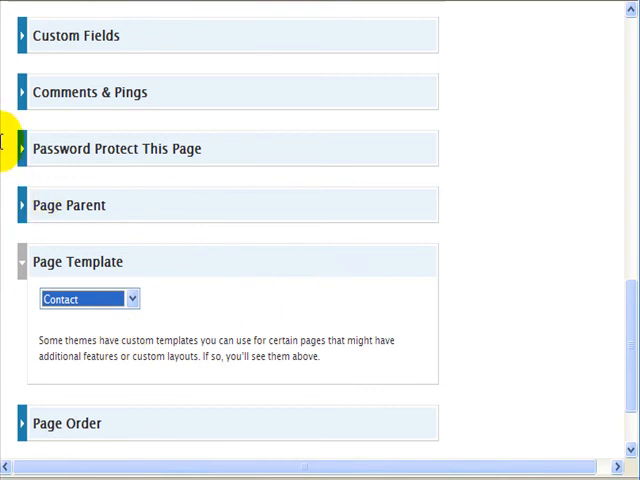
{"action": "left_click", "coordinate": [90, 91]}
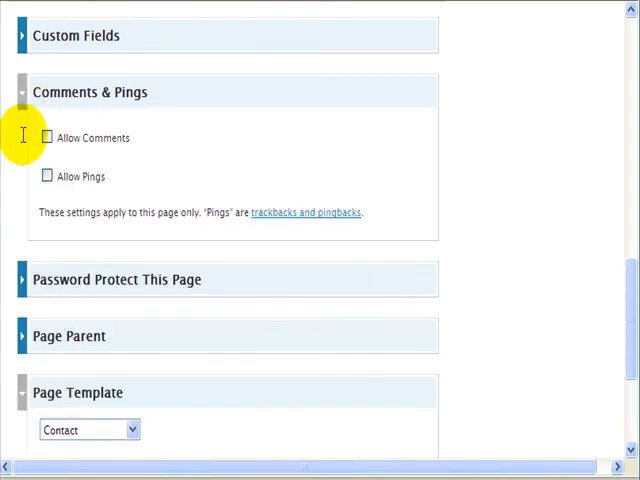
{"action": "left_click", "coordinate": [20, 92]}
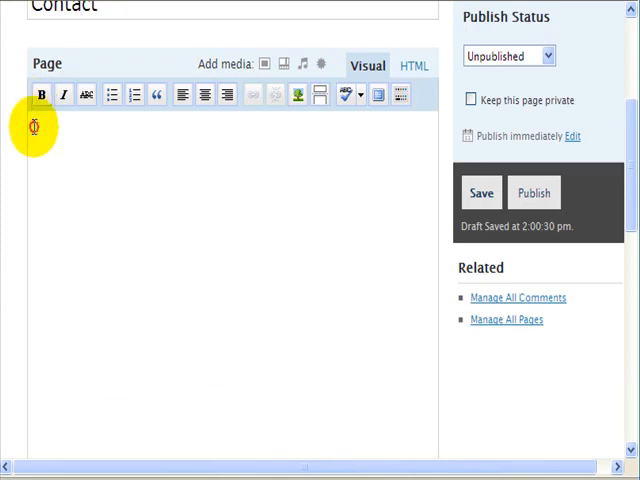
{"action": "mouse_move", "coordinate": [199, 229]}
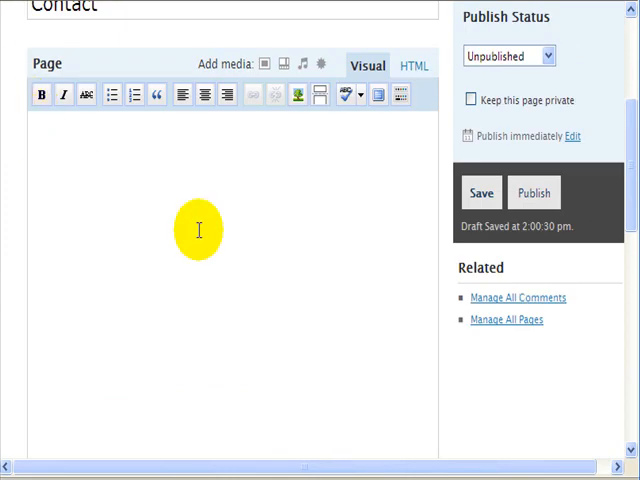
Step: Write 'Please contact me if you have any questions.' in the page body
{"action": "type", "text": "Please co"}
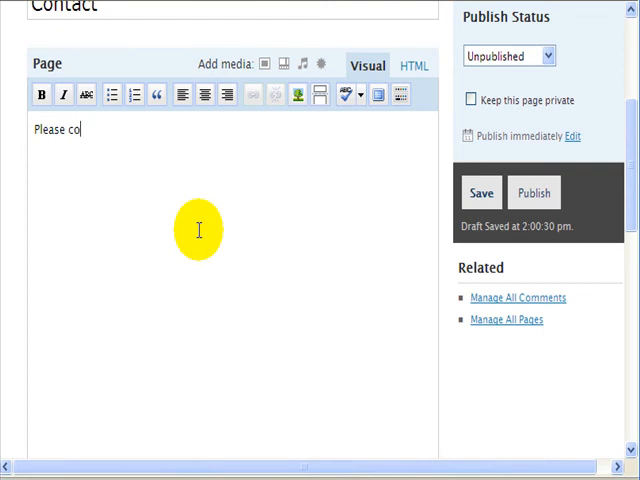
{"action": "type", "text": "ntact me if"}
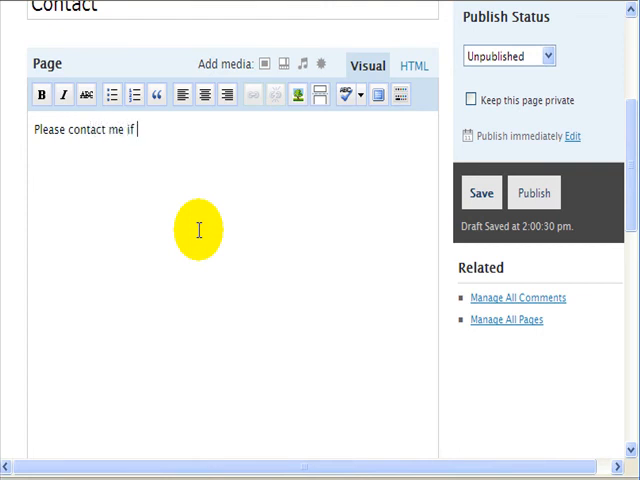
{"action": "type", "text": "you have any"}
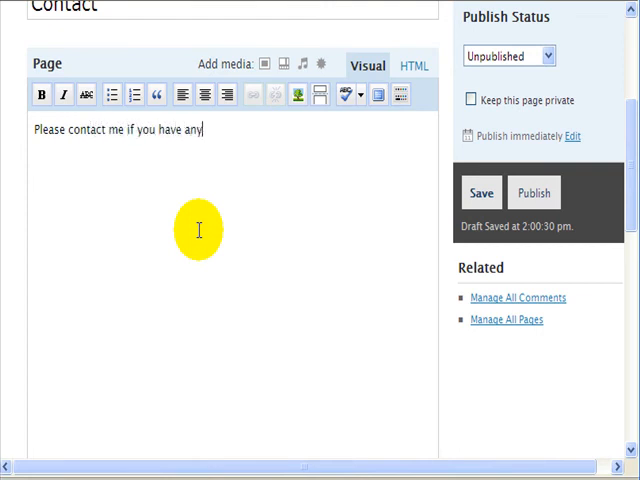
{"action": "type", "text": "questions."}
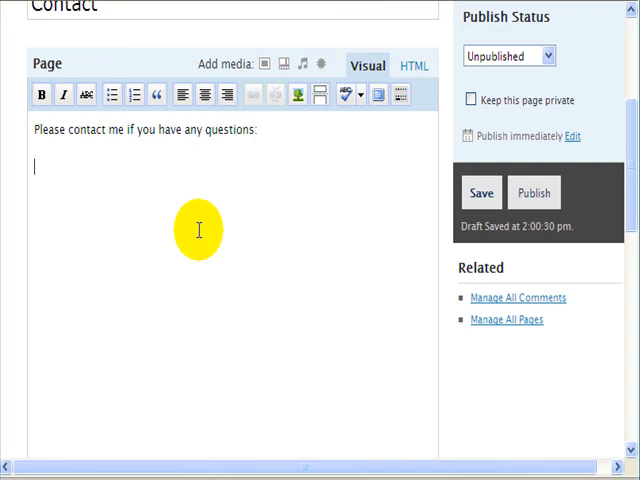
{"action": "type", "text": "Sally O"}
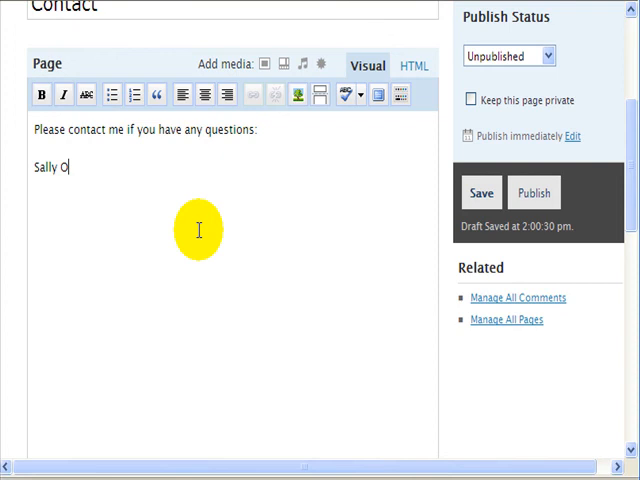
{"action": "type", "text": "lson"}
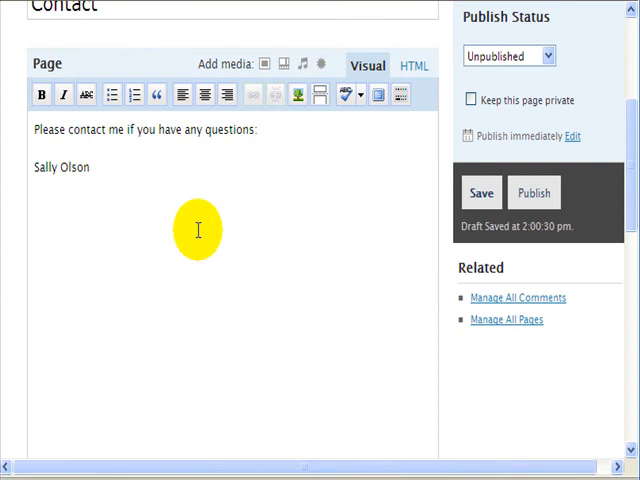
{"action": "type", "text": "c"}
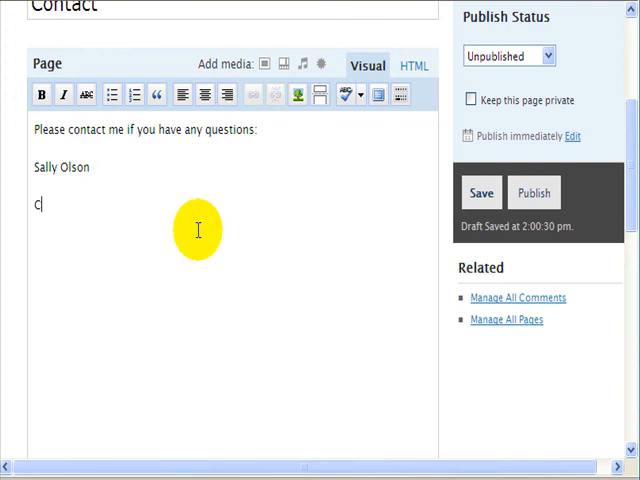
{"action": "key", "text": "Backspace"}
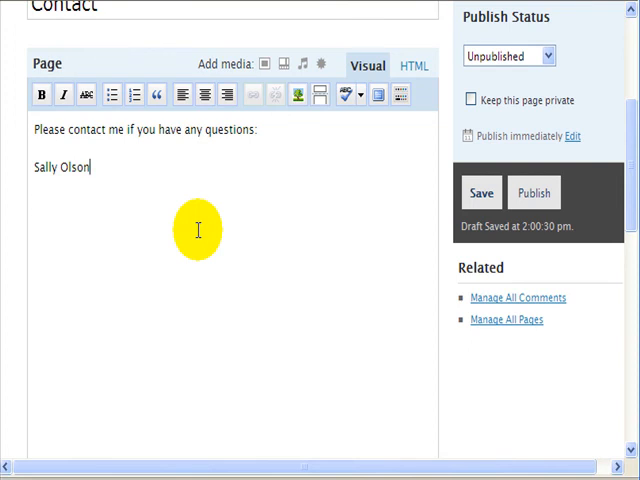
{"action": "type", "text": "Chica"}
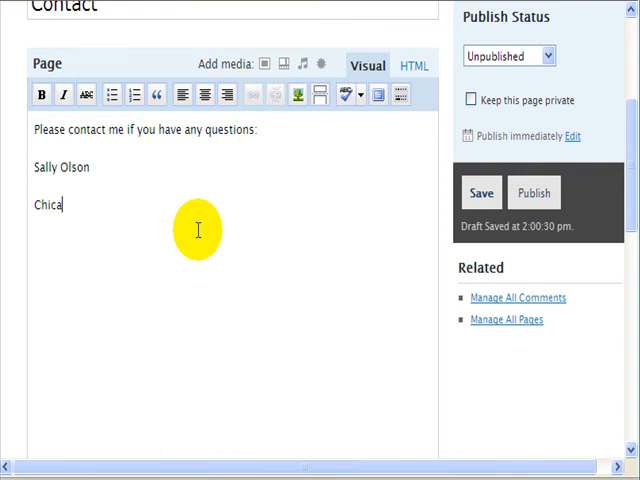
{"action": "type", "text": "go, IL"}
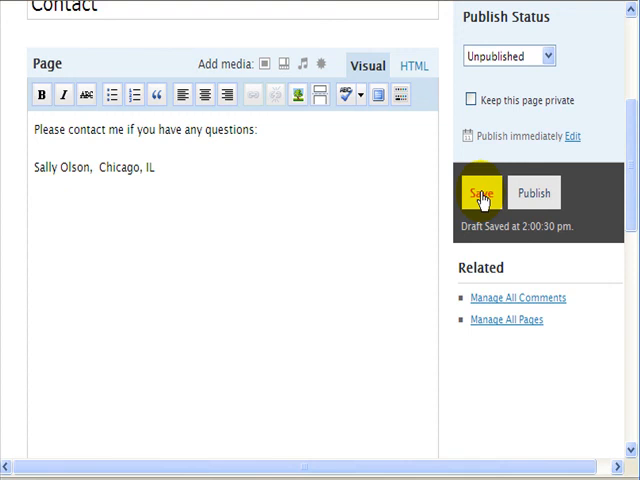
Step: Save and preview the Contact page, then browse the About and Home pages
{"action": "left_click", "coordinate": [481, 192]}
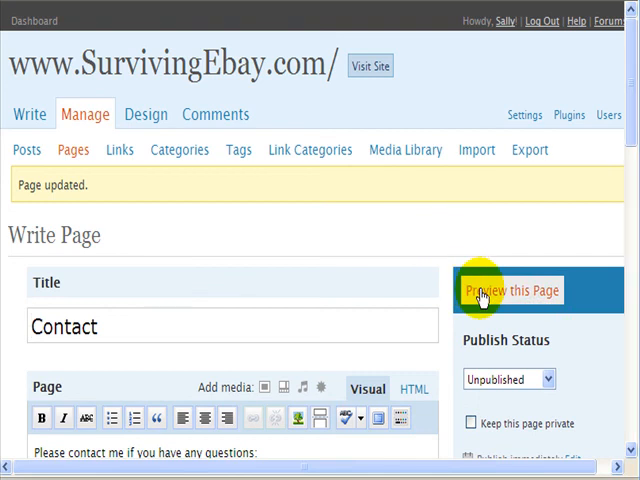
{"action": "left_click", "coordinate": [514, 290]}
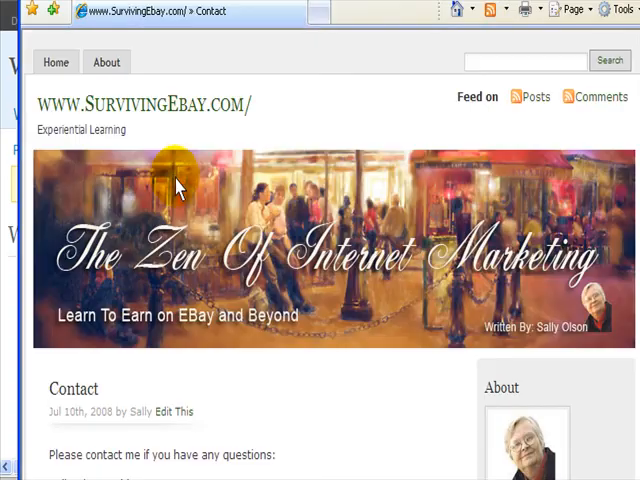
{"action": "left_click", "coordinate": [106, 61]}
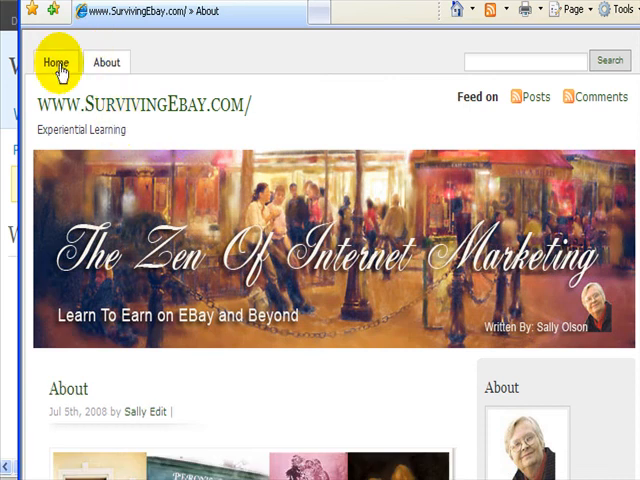
{"action": "left_click", "coordinate": [55, 62]}
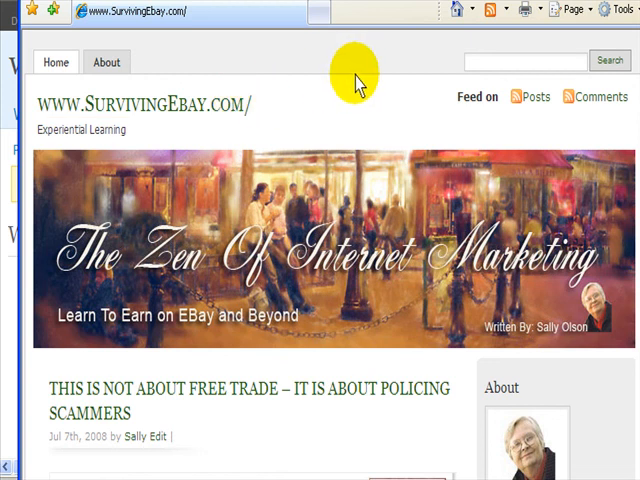
{"action": "mouse_move", "coordinate": [360, 80]}
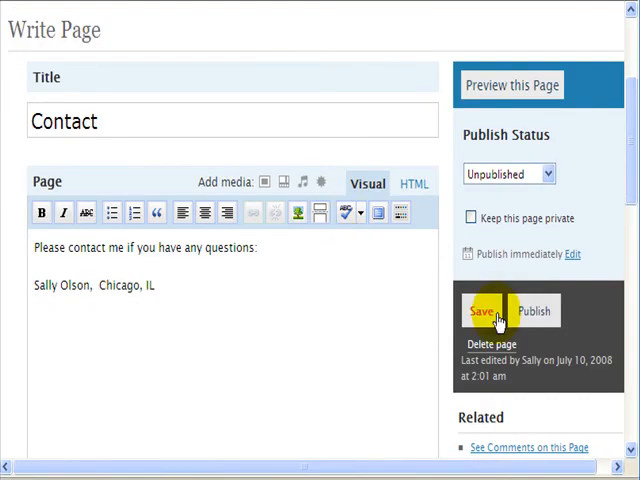
{"action": "mouse_move", "coordinate": [534, 312]}
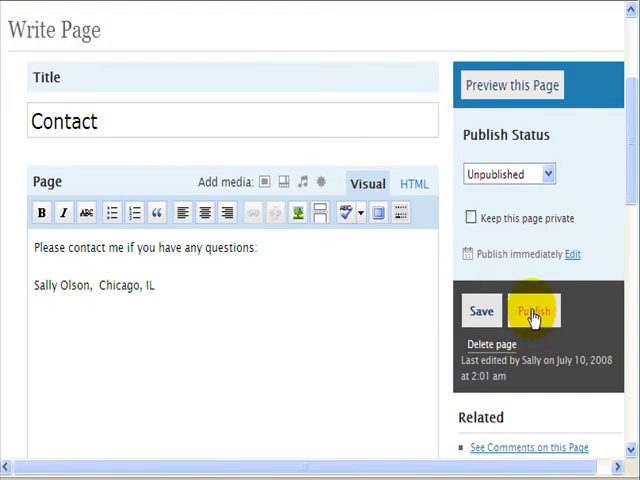
{"action": "mouse_move", "coordinate": [170, 70]}
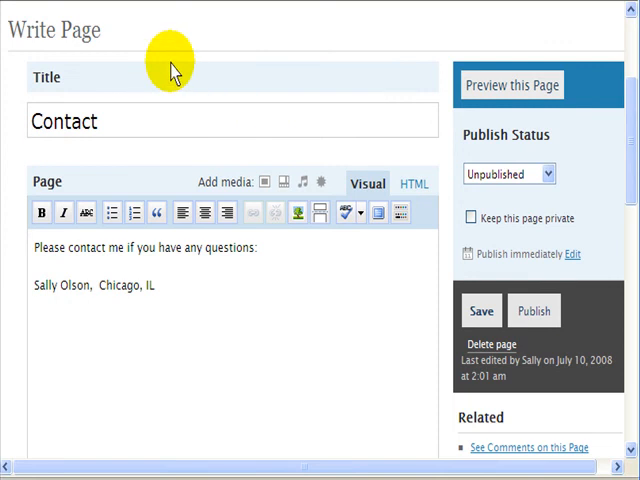
Step: Publish the Contact page
{"action": "left_click", "coordinate": [481, 310]}
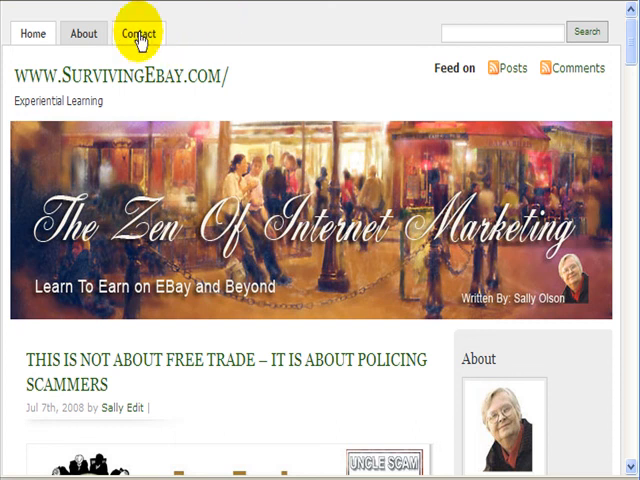
Step: Open the live Contact tab and scroll through the form to Send Message
{"action": "left_click", "coordinate": [135, 33]}
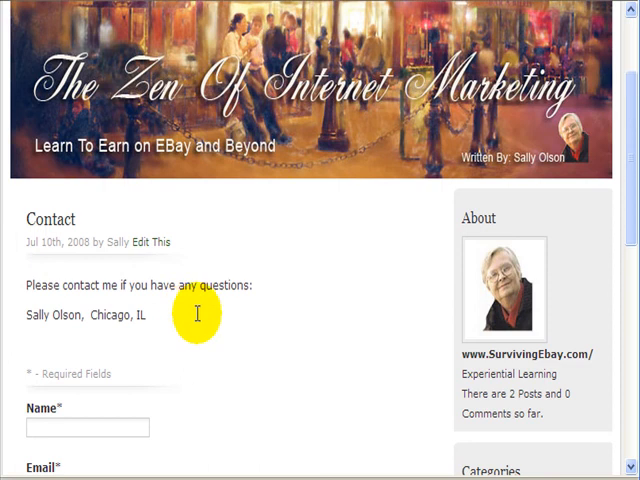
{"action": "scroll", "scroll_direction": "down", "scroll_amount": 3}
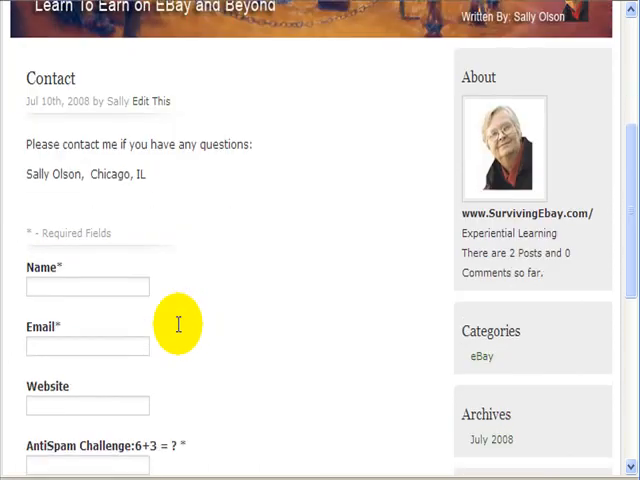
{"action": "scroll", "scroll_direction": "down", "scroll_amount": 3}
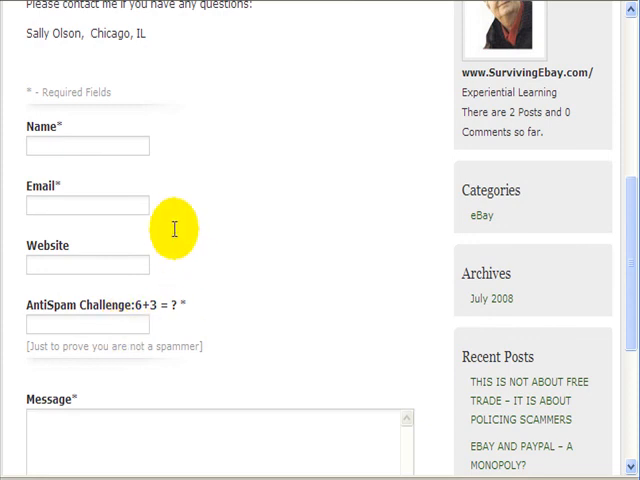
{"action": "scroll", "scroll_direction": "down", "scroll_amount": 3}
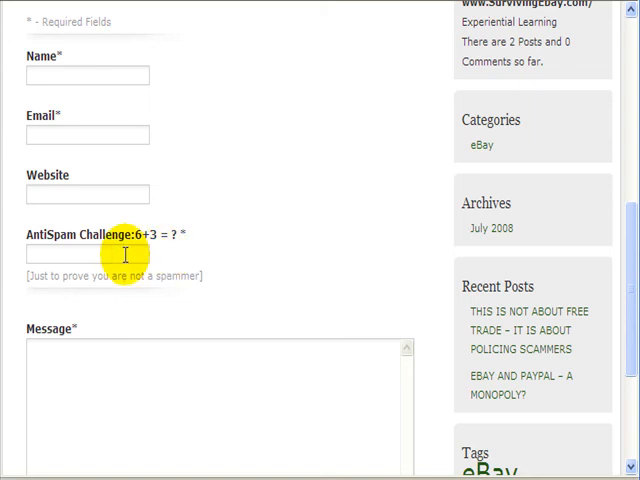
{"action": "scroll", "scroll_direction": "down", "scroll_amount": 3}
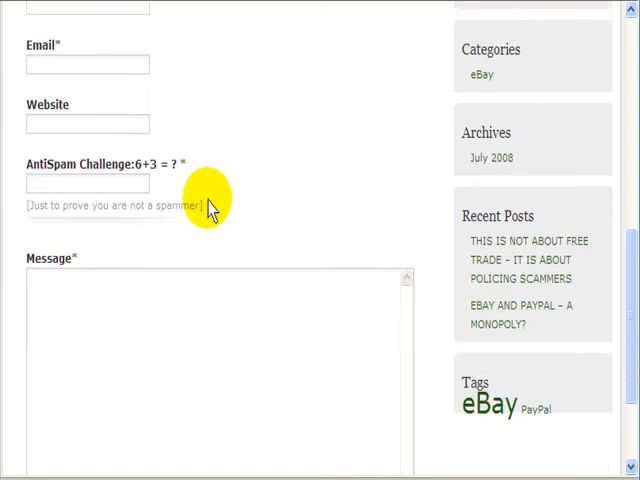
{"action": "scroll", "scroll_direction": "down", "scroll_amount": 3}
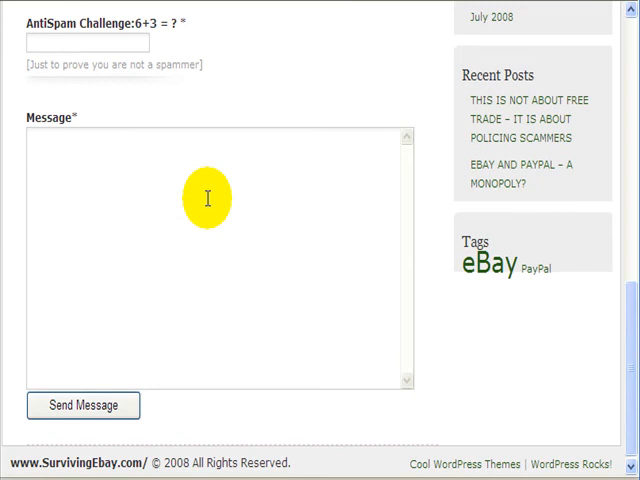